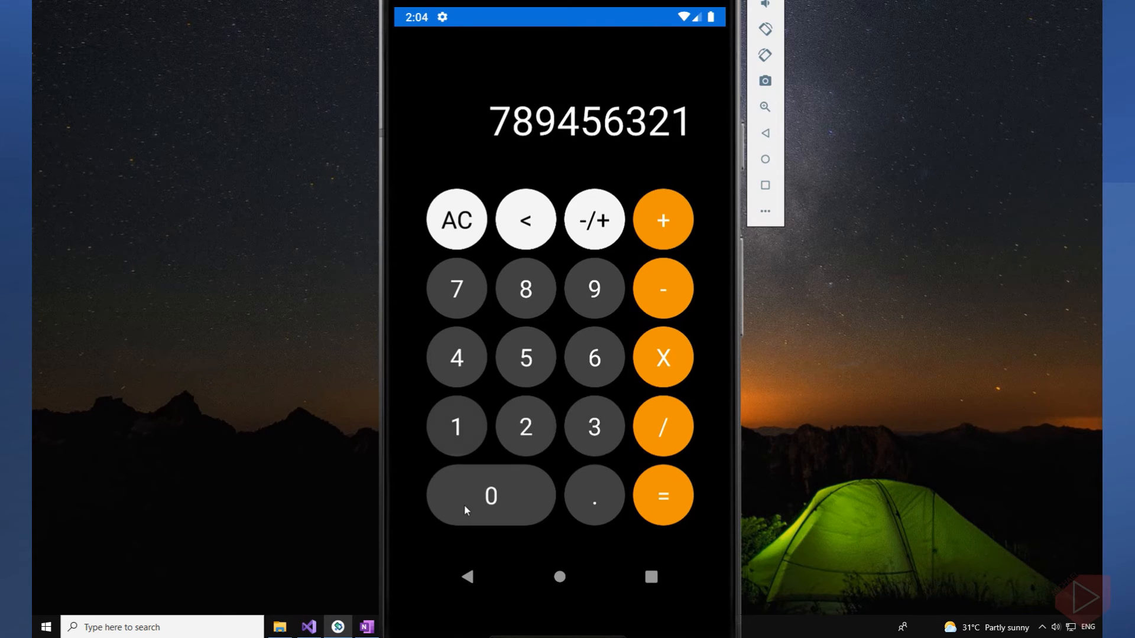
Step: Clear 789456321 with AC, enter 8 and flip its sign with -/+ toward the result 2
{"action": "left_click", "coordinate": [525, 220]}
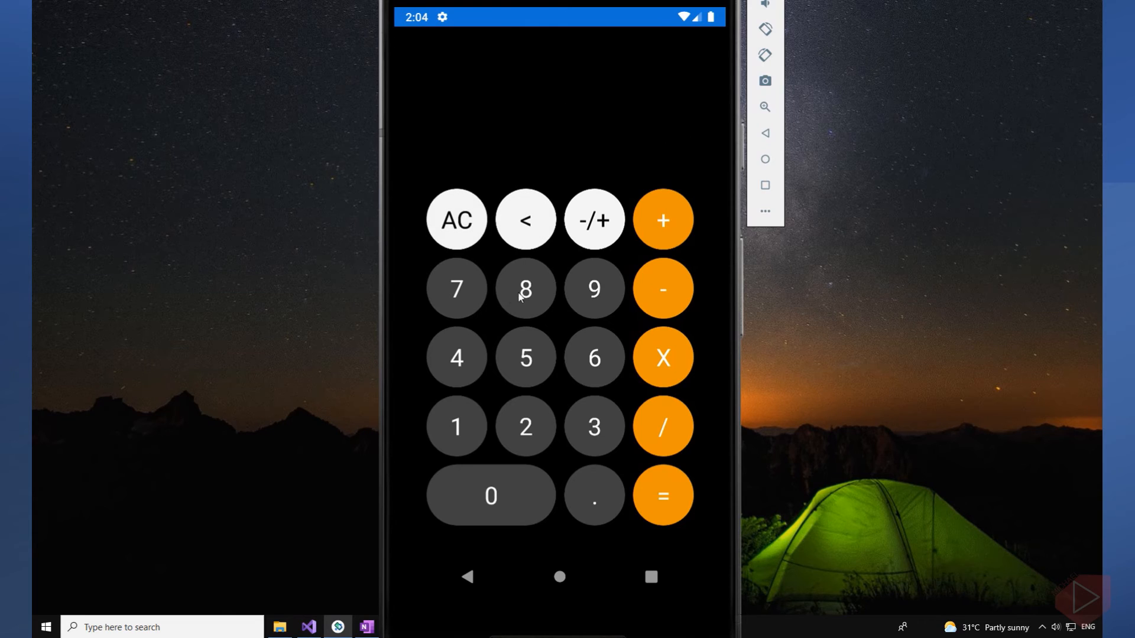
{"action": "left_click", "coordinate": [592, 288]}
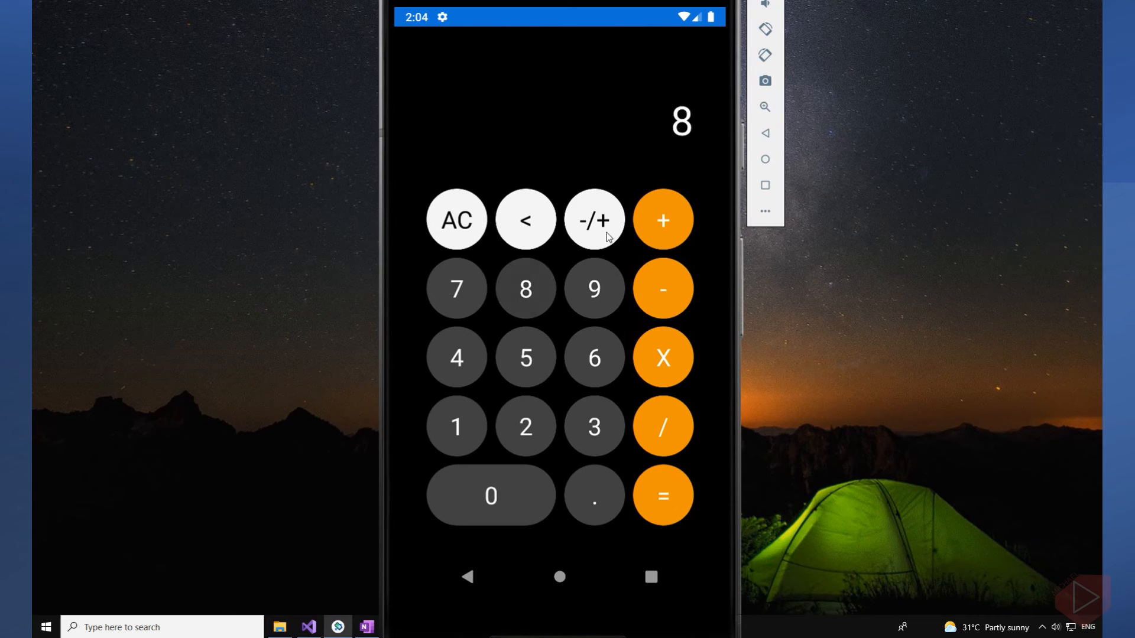
{"action": "left_click", "coordinate": [456, 220]}
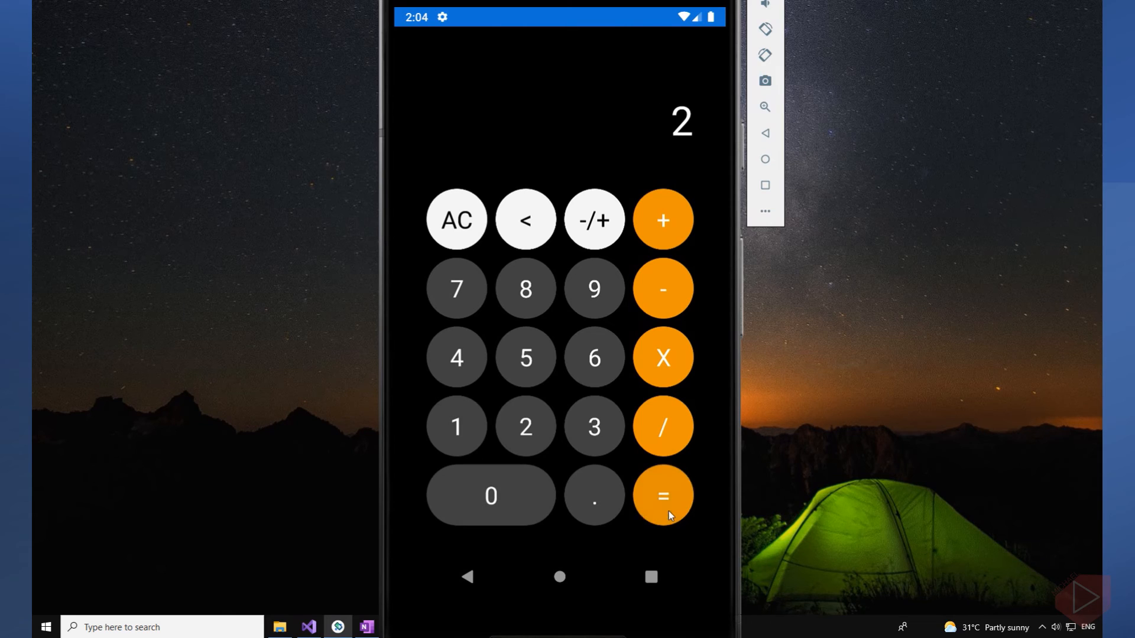
{"action": "mouse_move", "coordinate": [478, 262]}
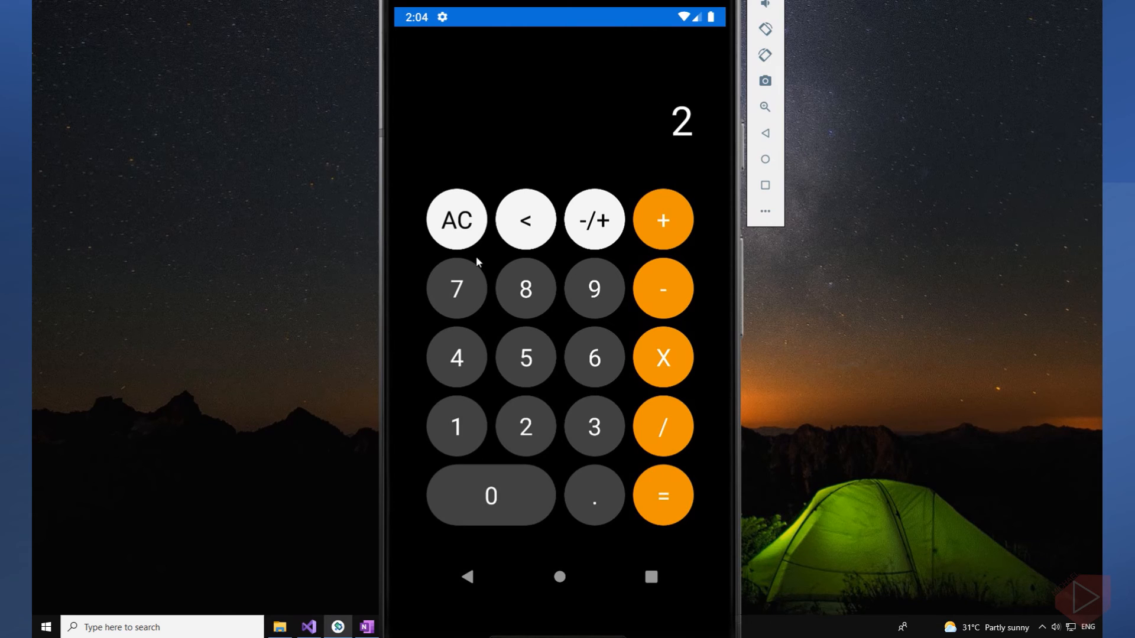
Step: Enter new values including a decimal (.30), clear, and key in 21
{"action": "left_click", "coordinate": [489, 496]}
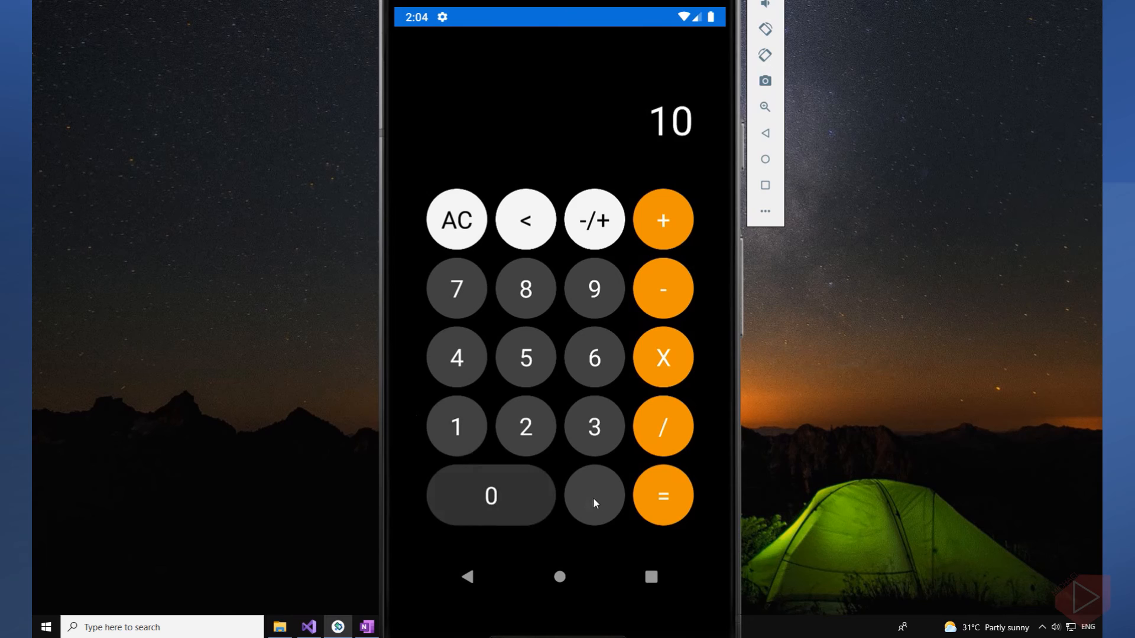
{"action": "left_click", "coordinate": [594, 495]}
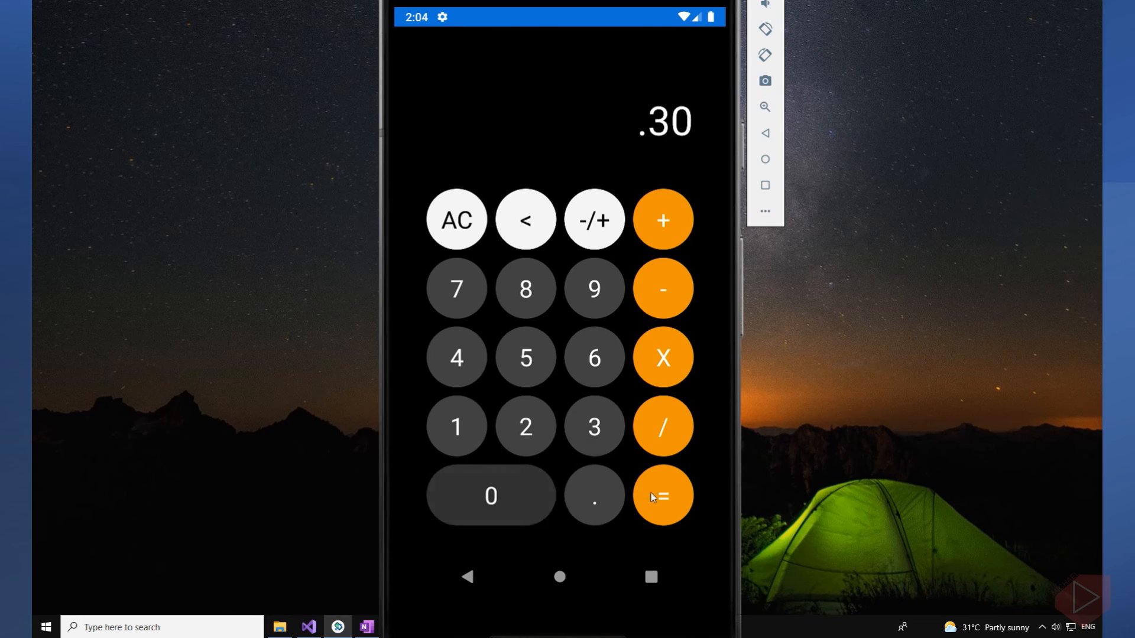
{"action": "left_click", "coordinate": [660, 496]}
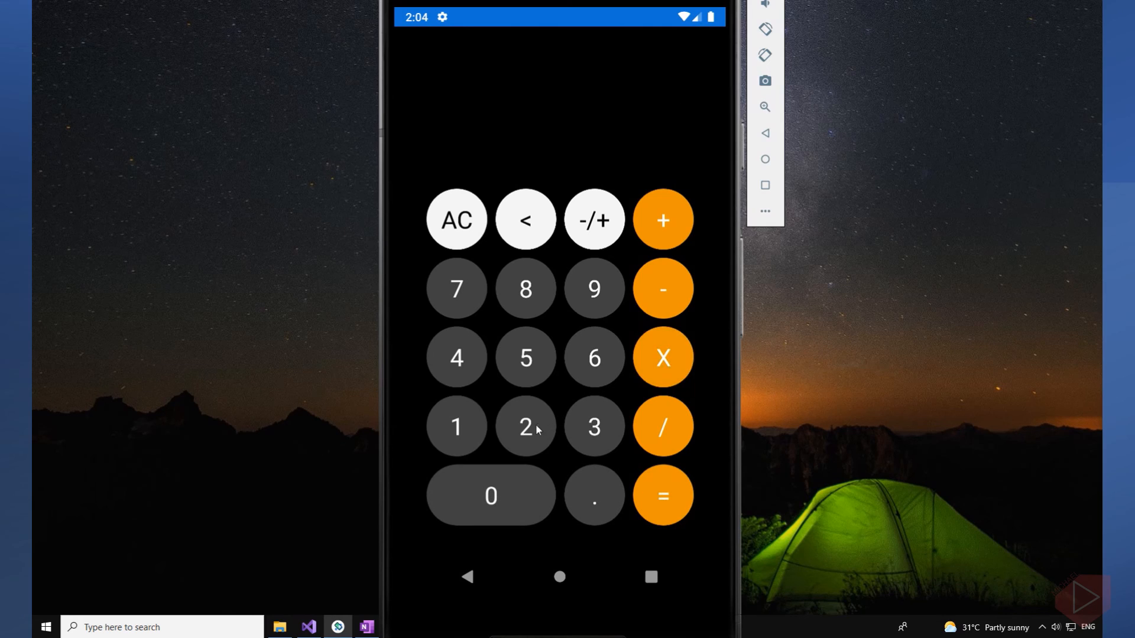
{"action": "left_click", "coordinate": [661, 496]}
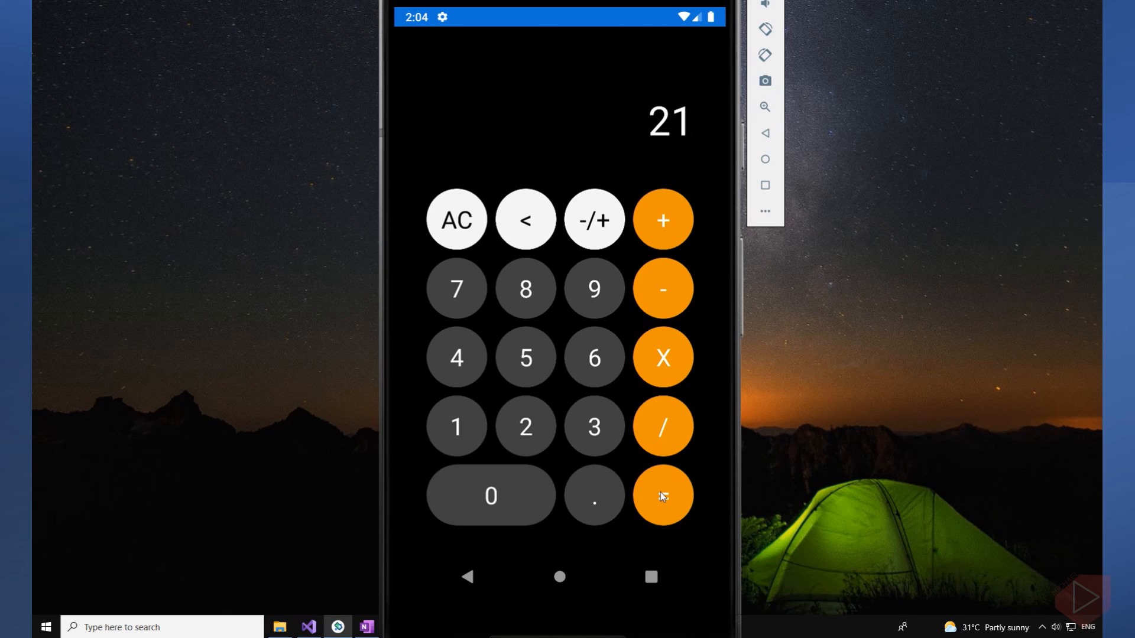